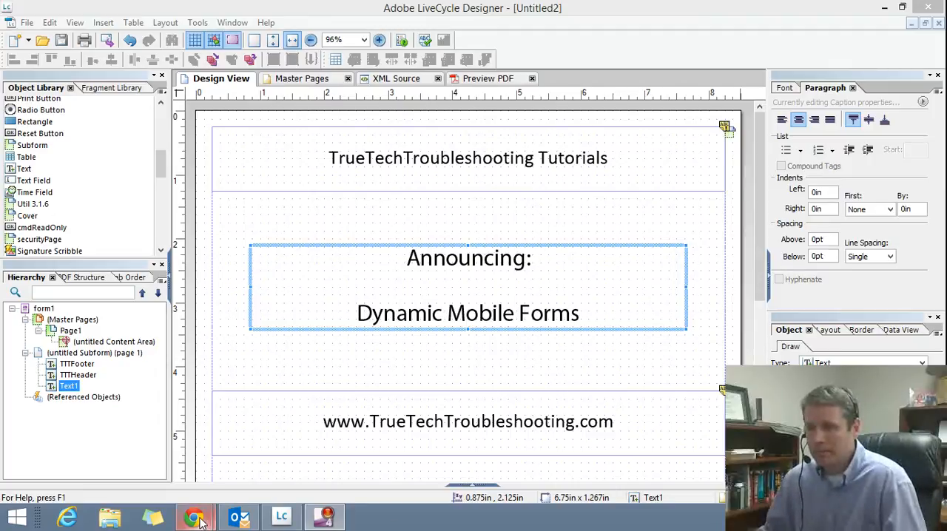
Return to the form-flow tutorial page in Chrome and download the sample letter PDF.
left_click(195, 515)
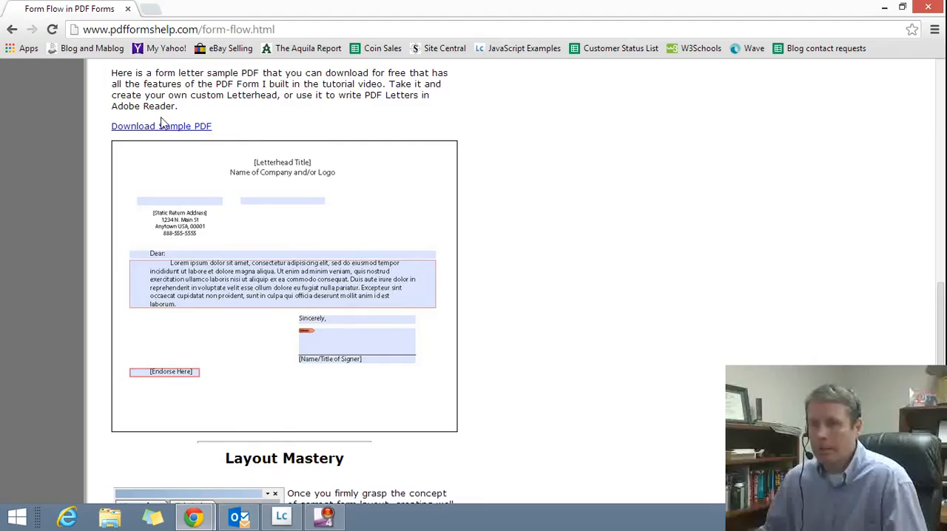
left_click(161, 126)
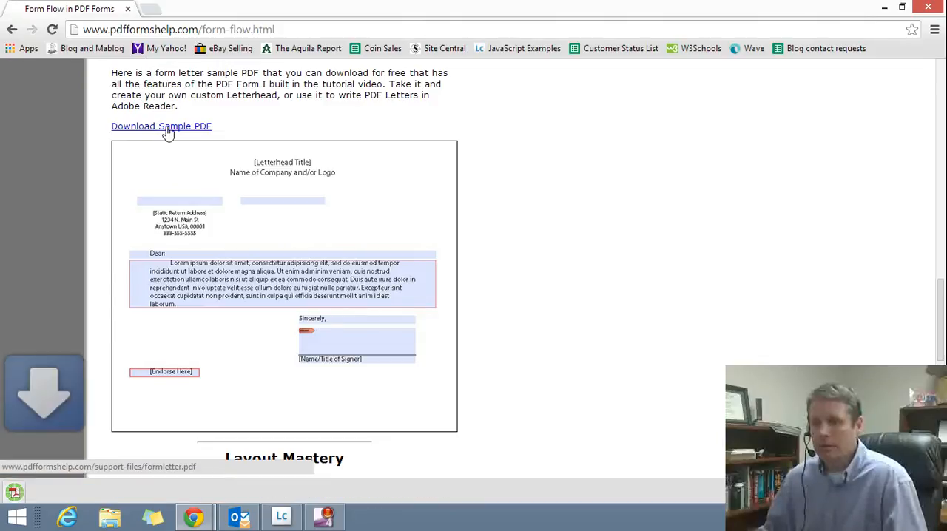
left_click(162, 126)
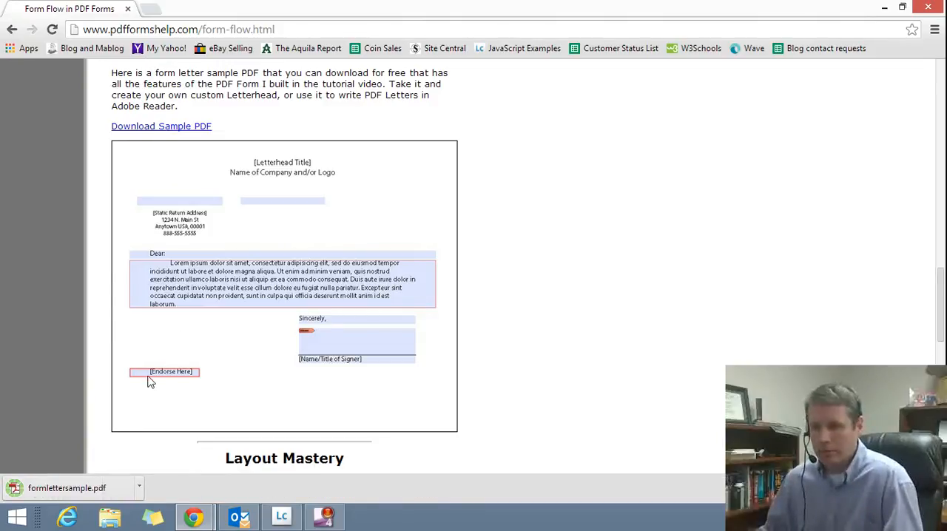
View the downloaded formlettersample.pdf in Chrome, then return to the Dynamic Mobile Forms design.
left_click(161, 126)
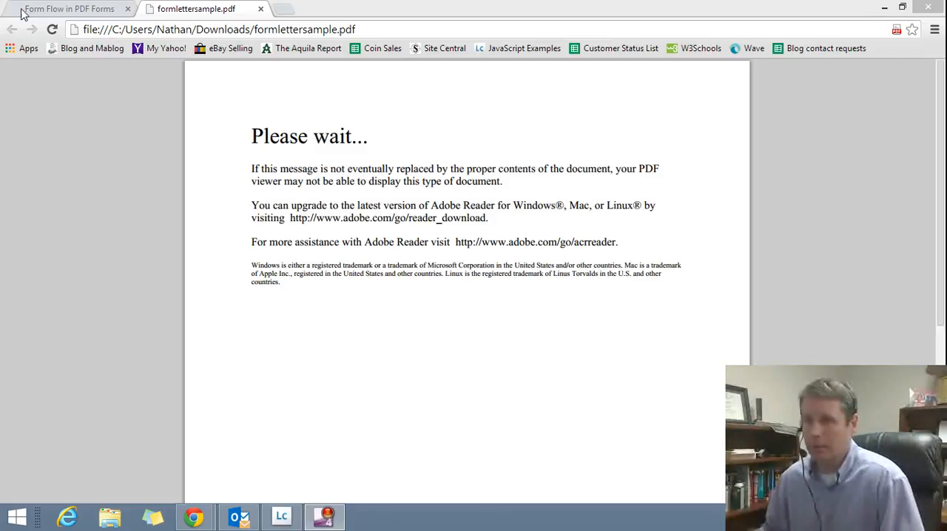
left_click(67, 9)
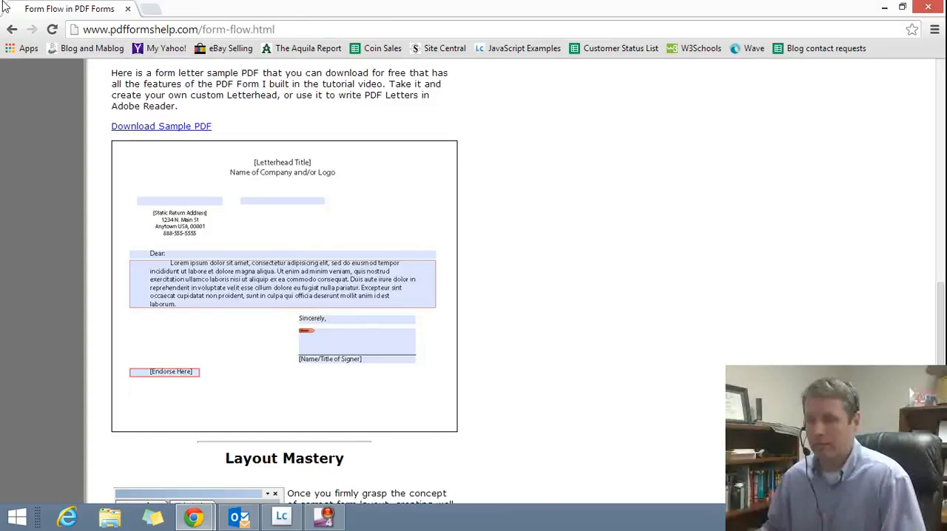
left_click(281, 517)
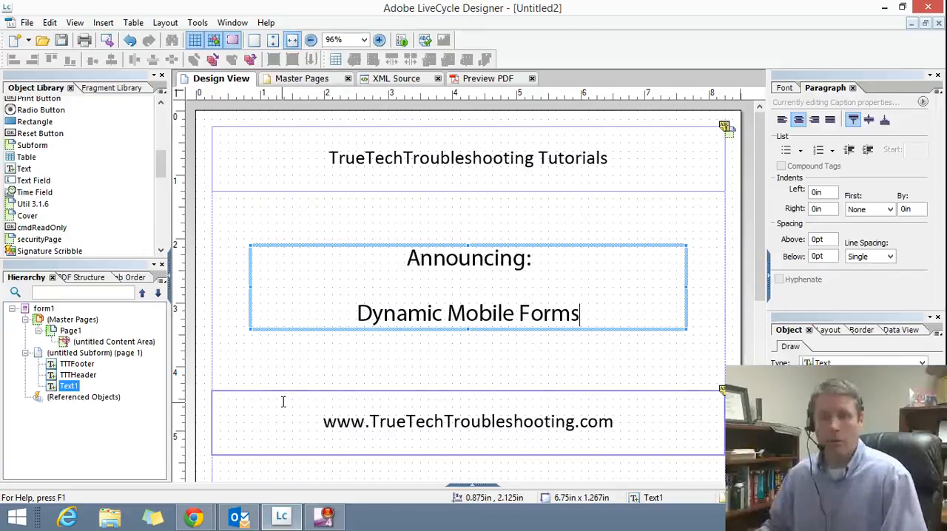